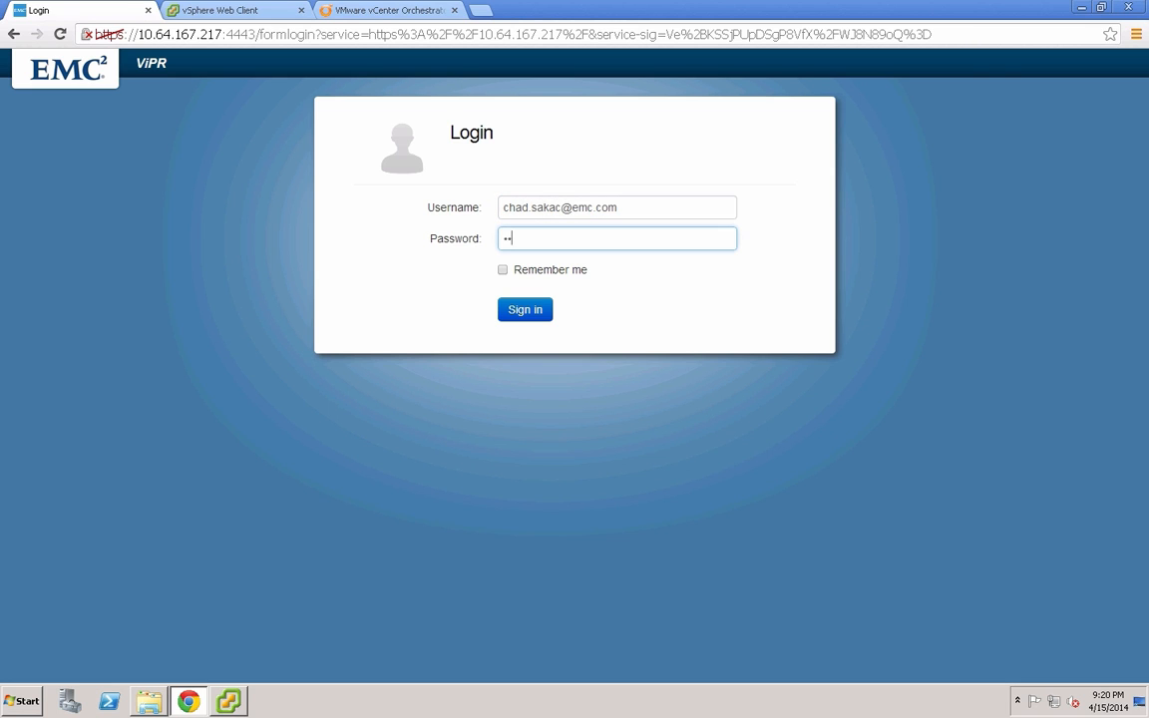
Sign in to ViPR and reach Create Bucket under Service Catalog > Data Services.
left_click(525, 309)
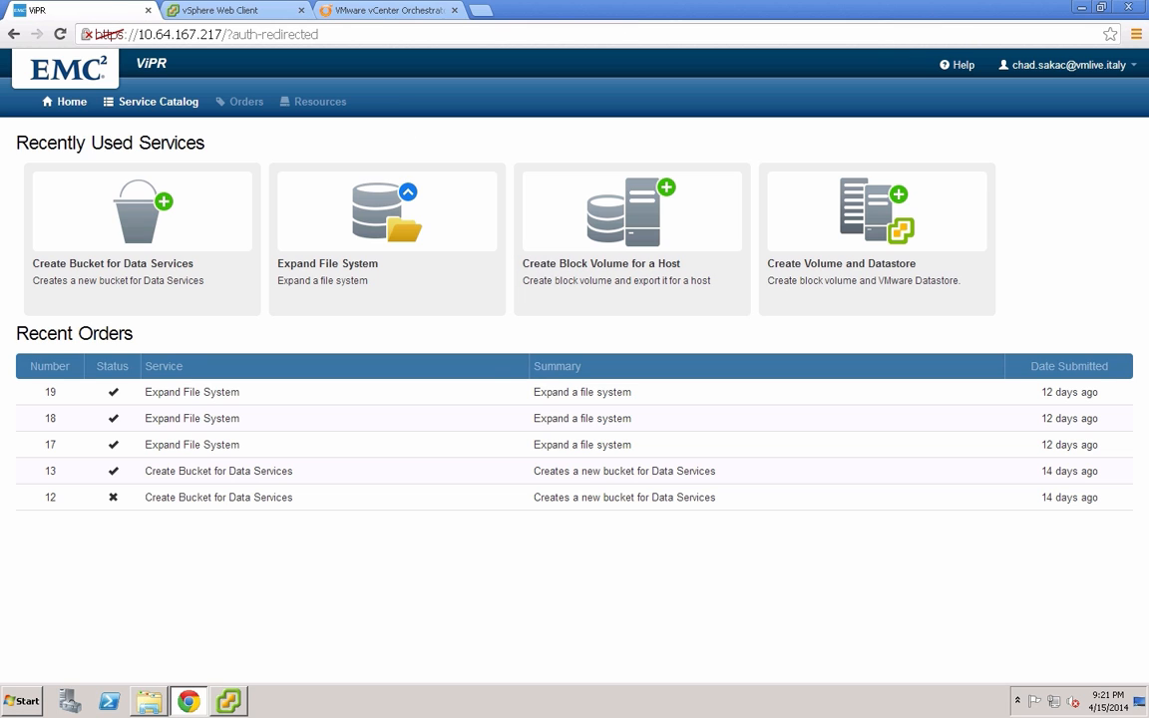
left_click(158, 100)
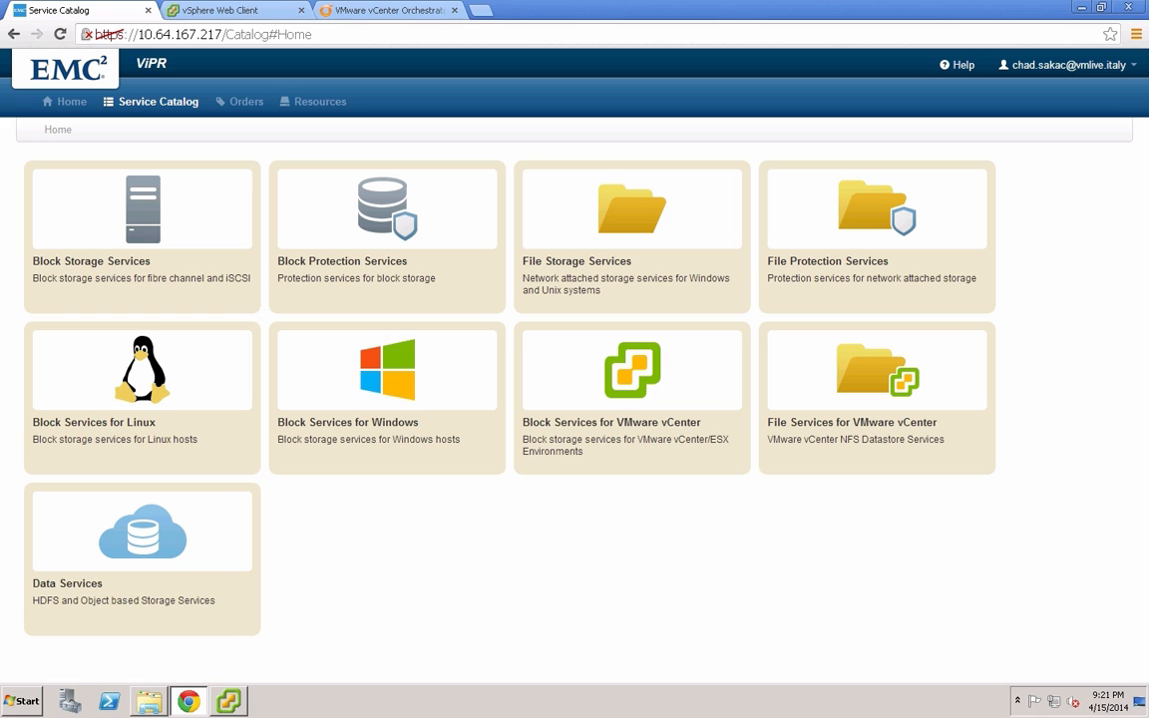
left_click(141, 531)
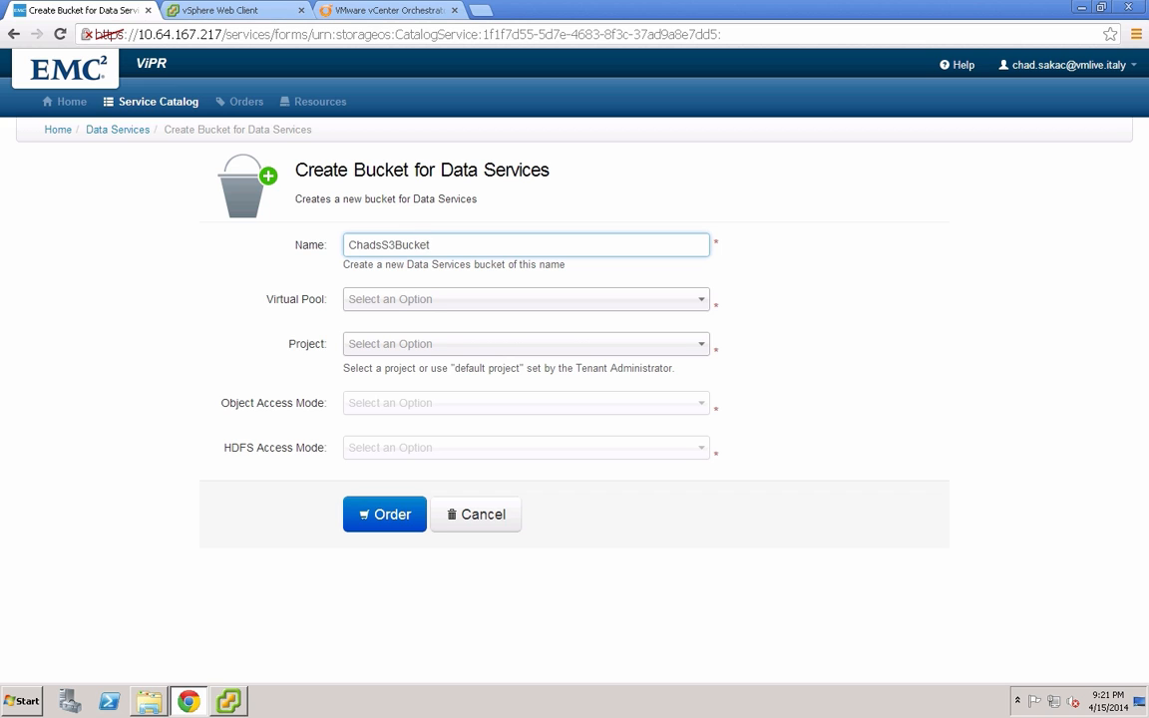
Order bucket ChadsS3Bucket in the object virtual pool, project EMCWorld2014Demo, S3 access, HDFS None.
left_click(527, 343)
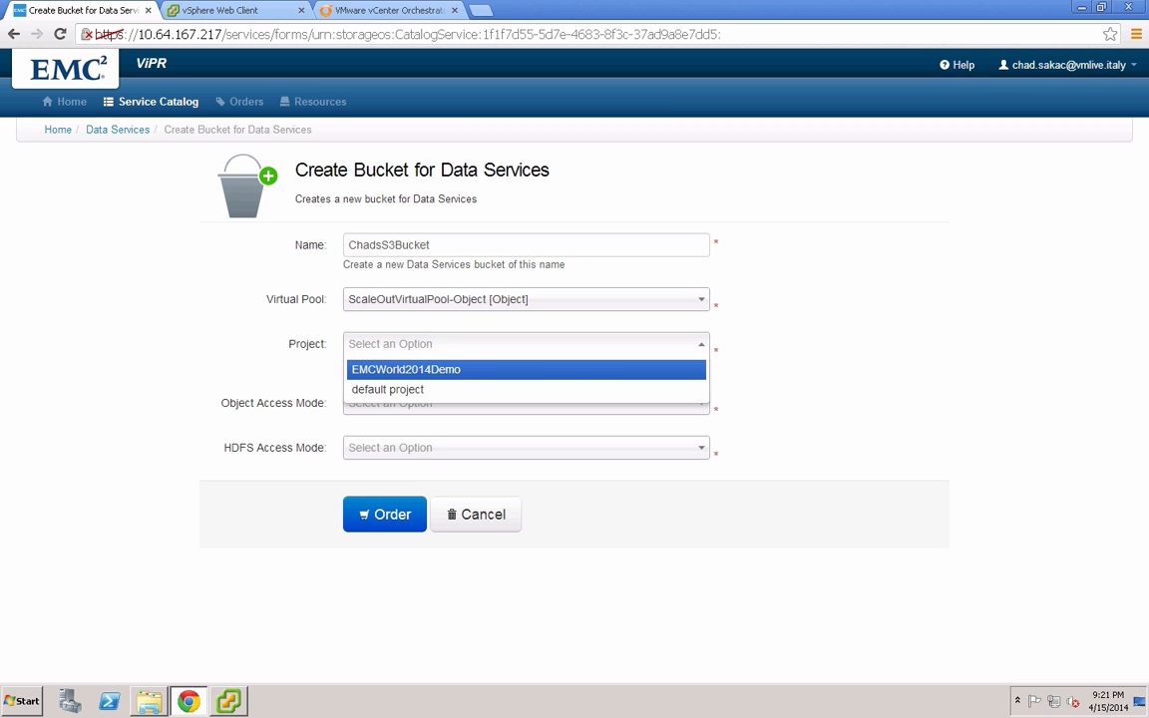
left_click(405, 369)
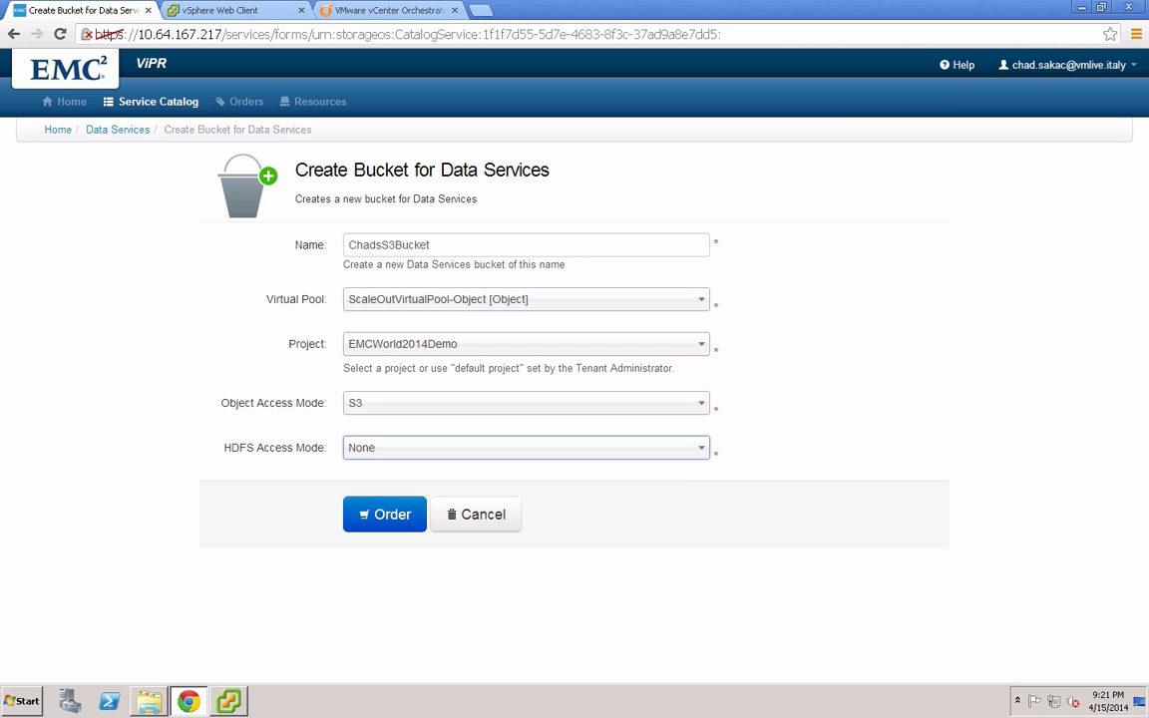
left_click(383, 515)
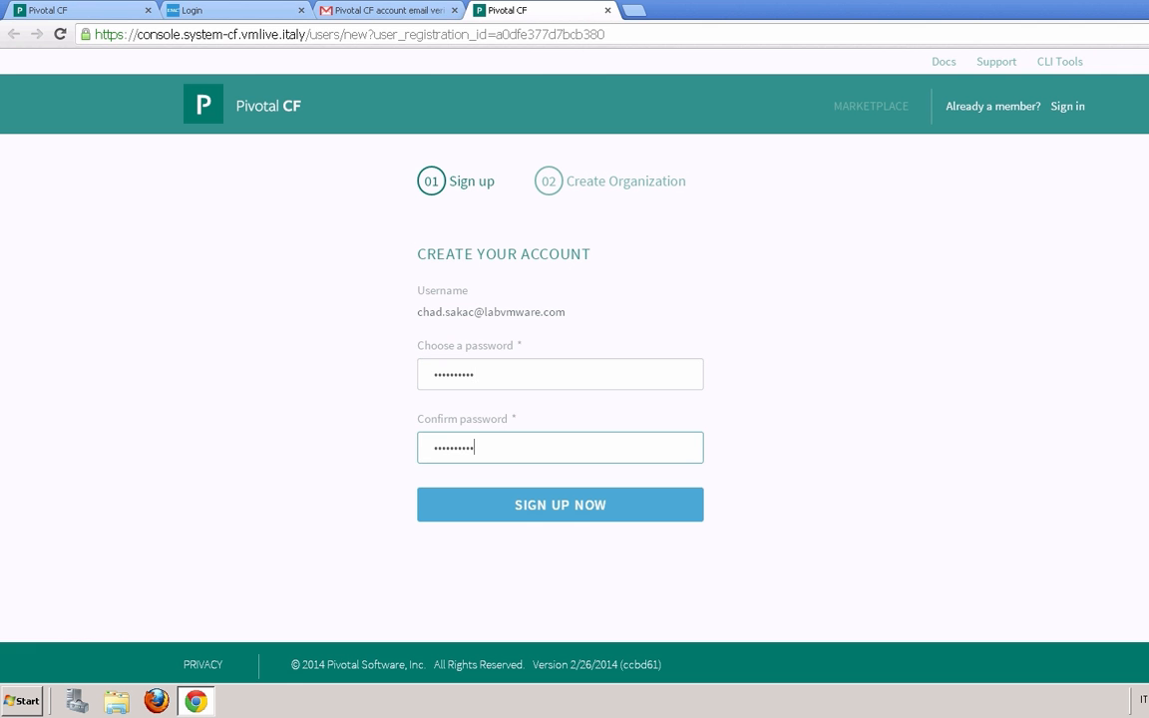
Complete the Pivotal CF sign-up and create the organization chad.
left_click(558, 503)
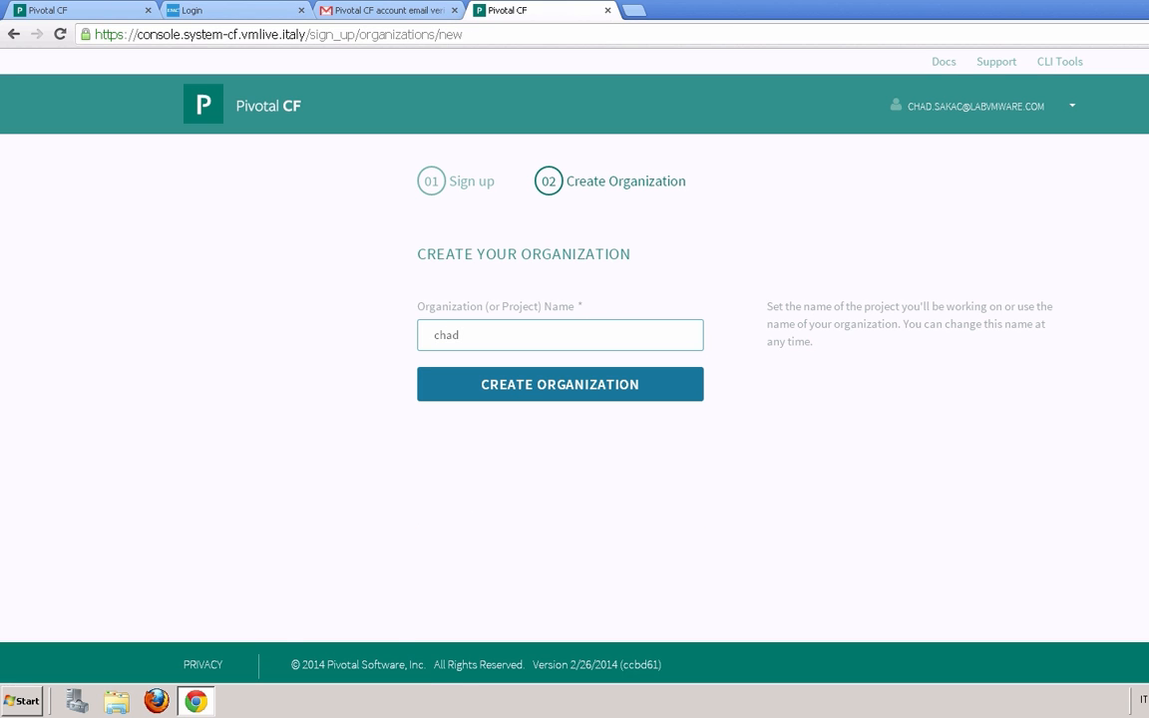
left_click(559, 383)
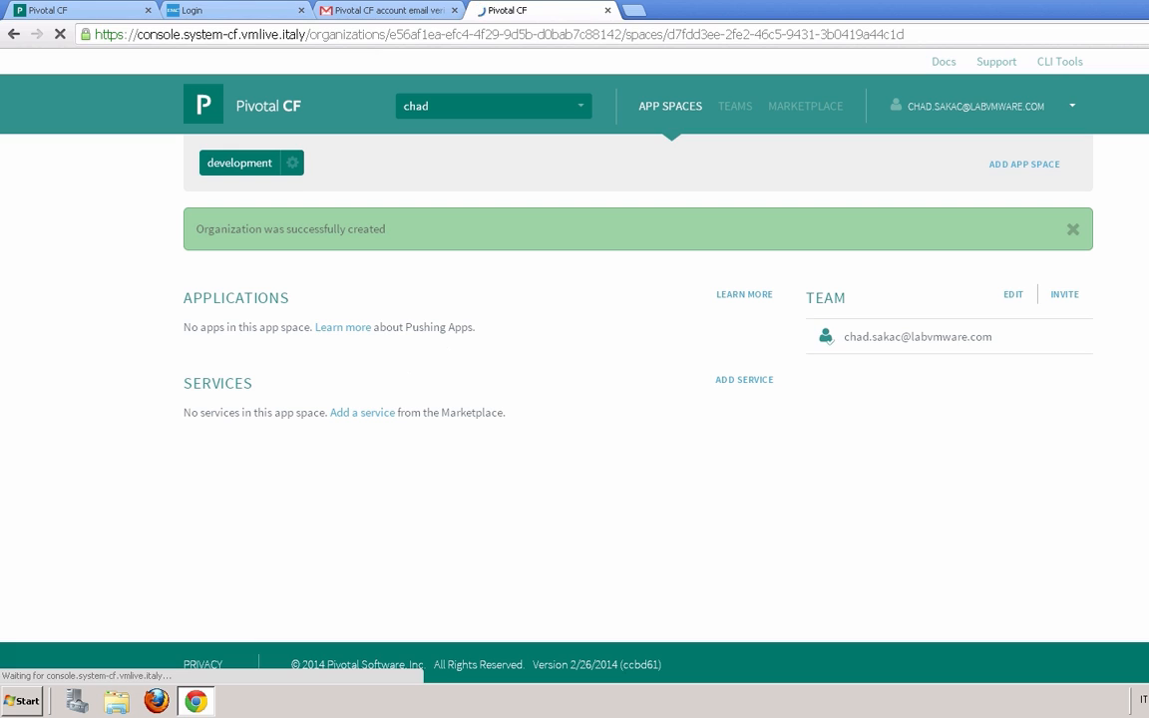
mouse_move(1023, 164)
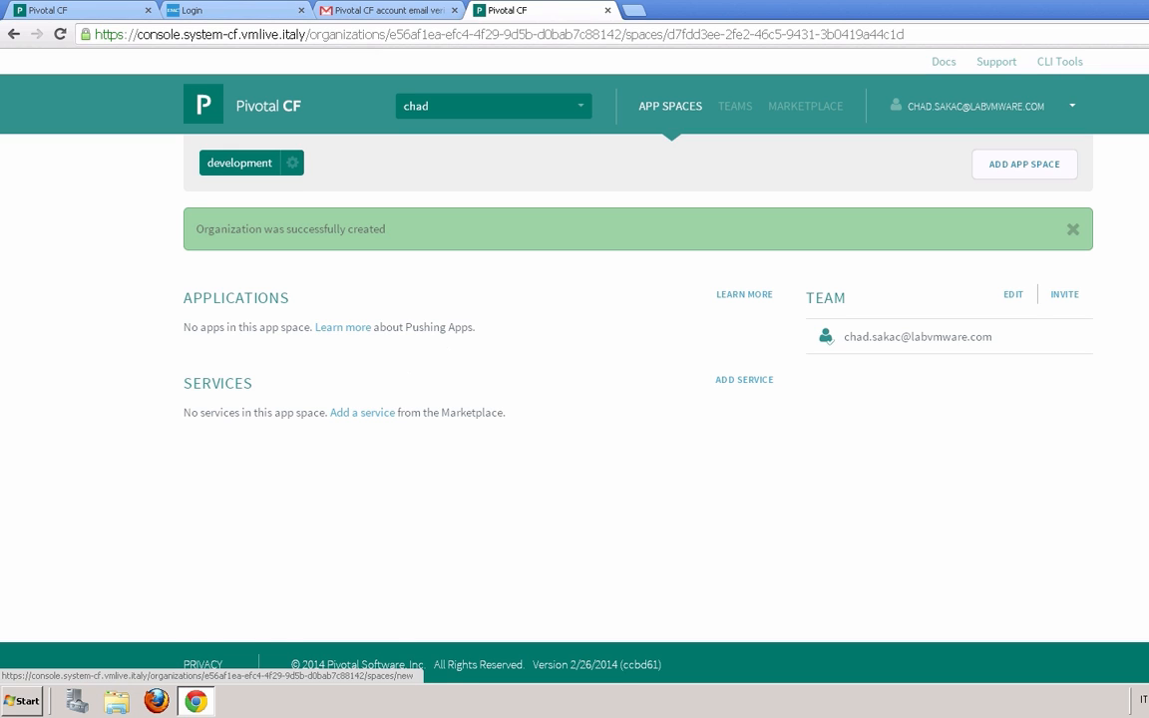
Add an app space named emcworld to the chad organization.
left_click(1023, 164)
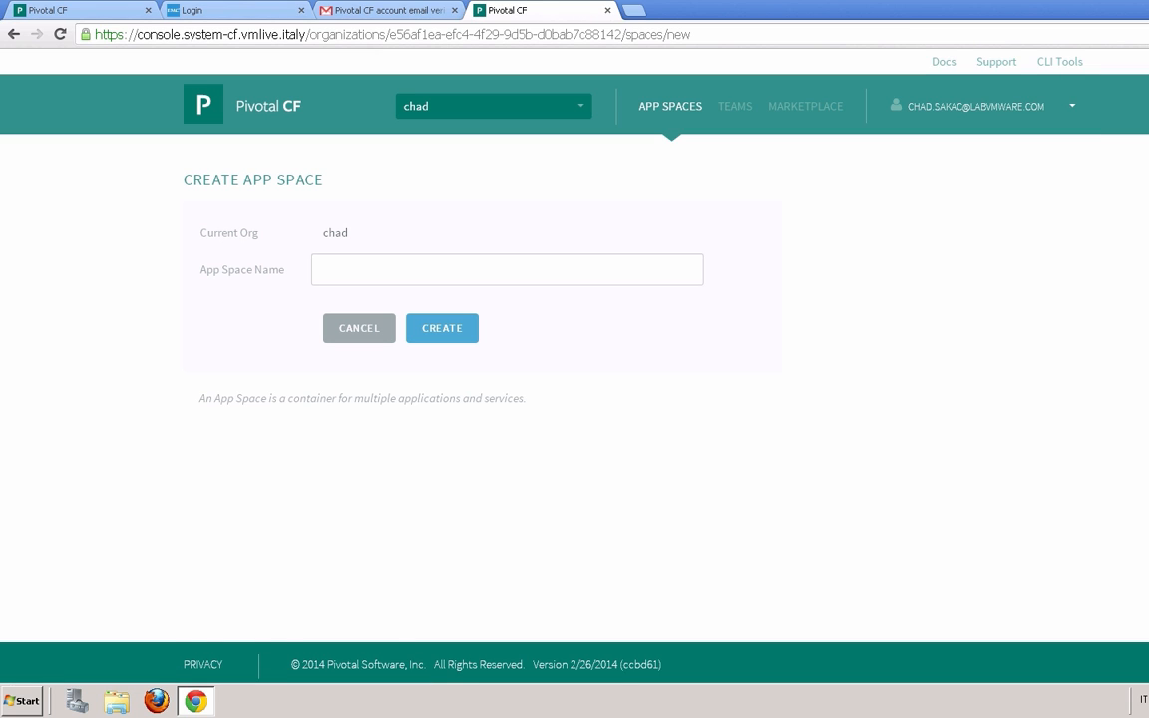
left_click(443, 327)
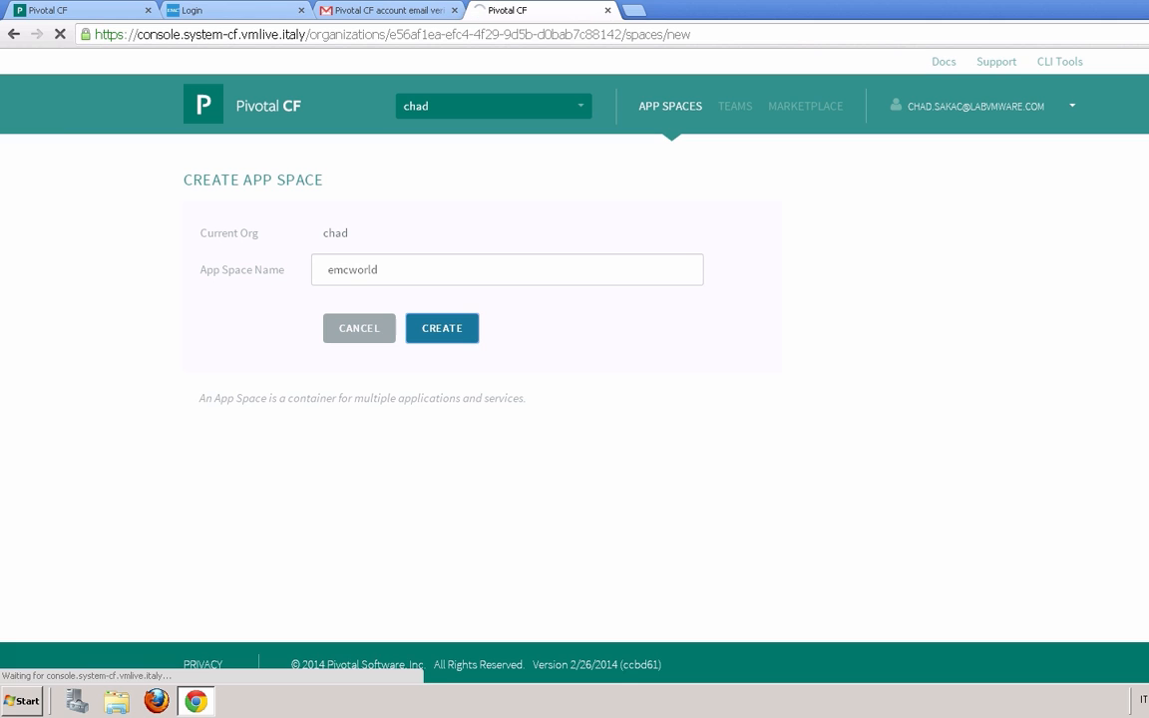
left_click(440, 327)
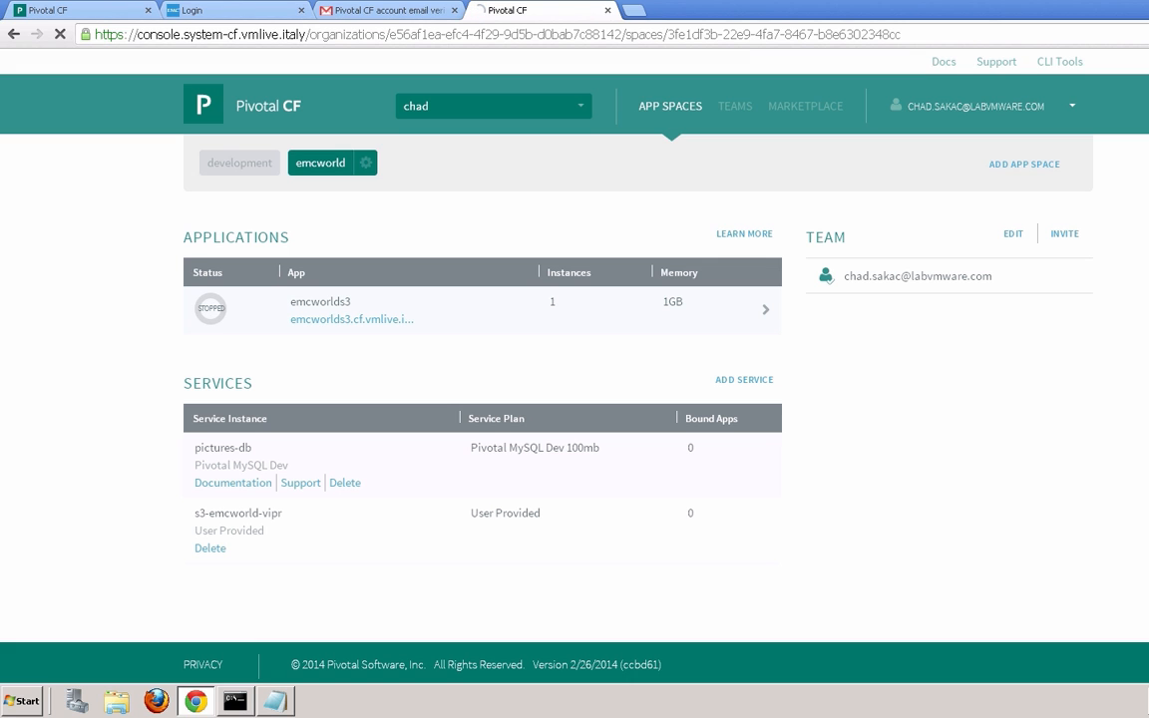
Start binding a service to the emcworlds3 application from its dashboard.
left_click(319, 301)
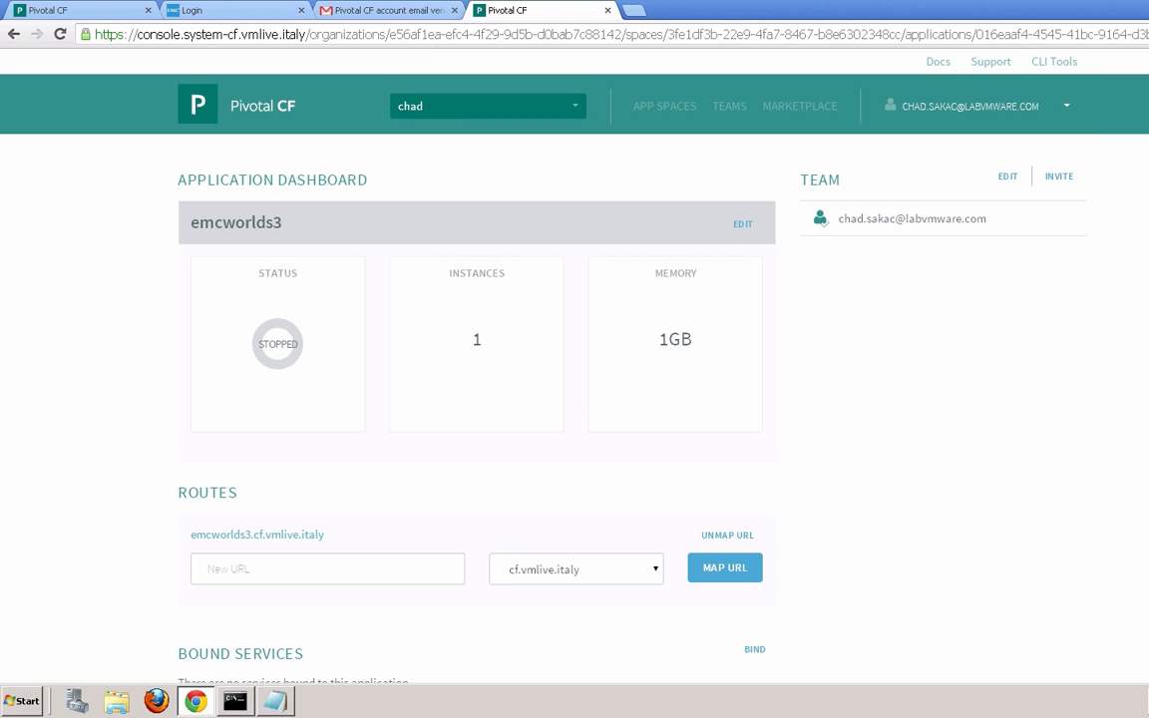
scroll("down", 3)
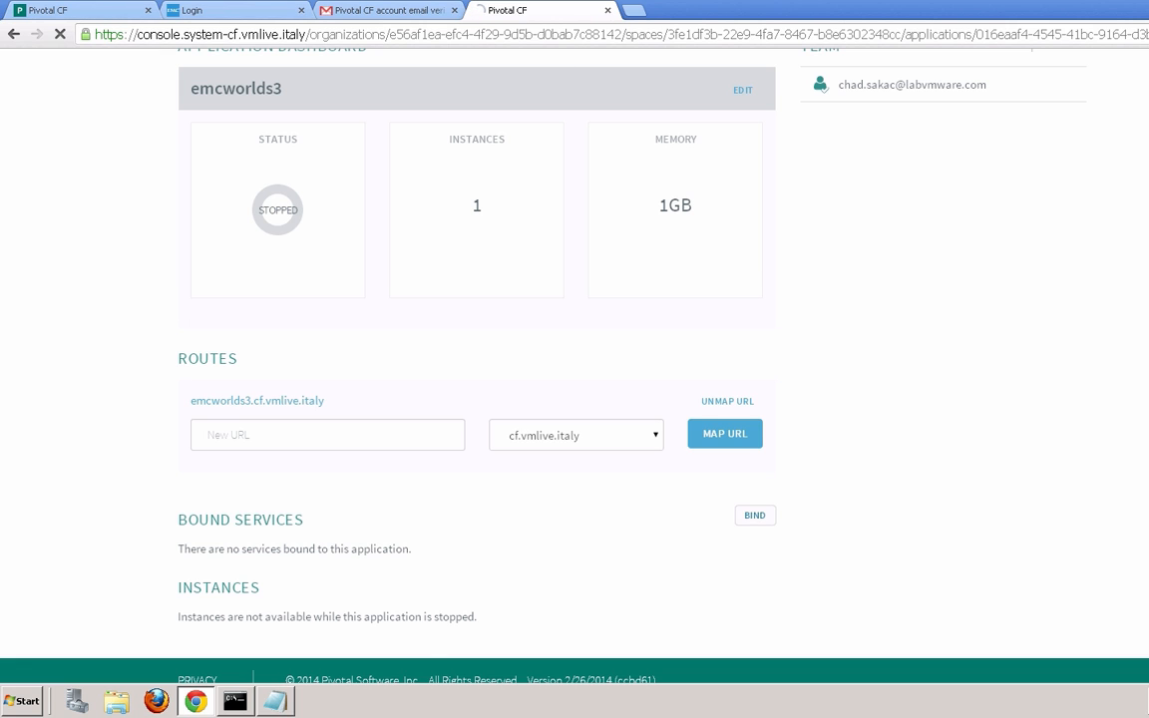
left_click(754, 515)
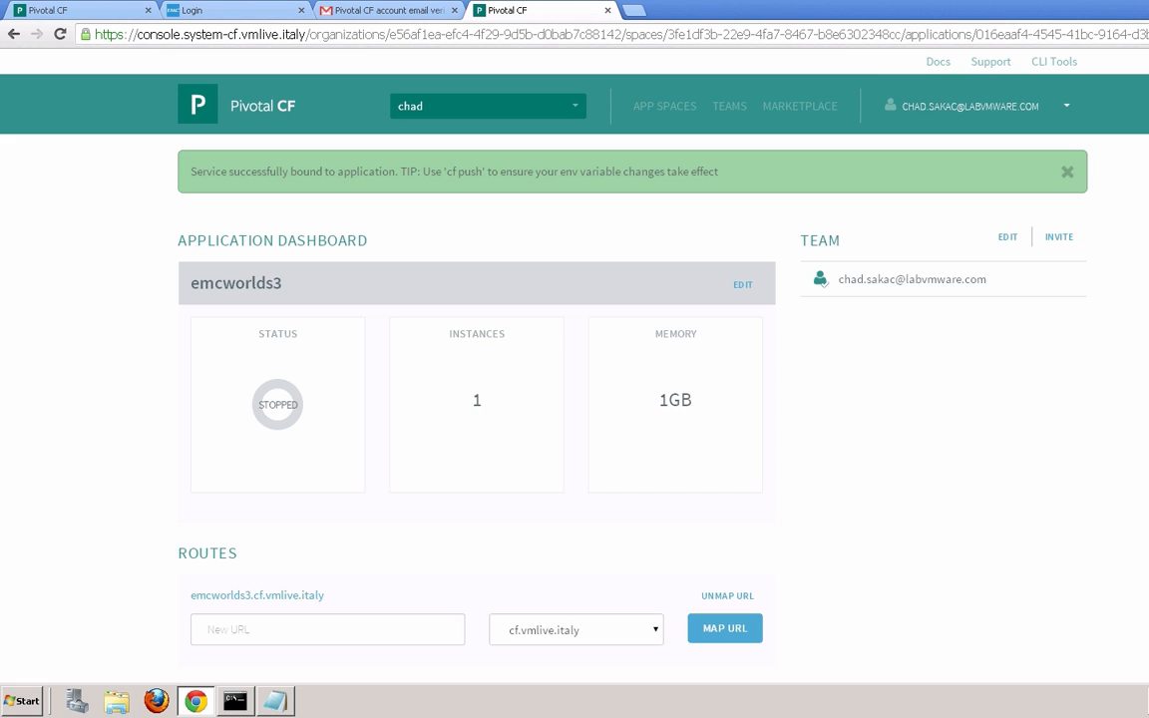
Bind s3-emcworld-vipr to emcworlds3 and start the stopped application.
scroll("down", 3)
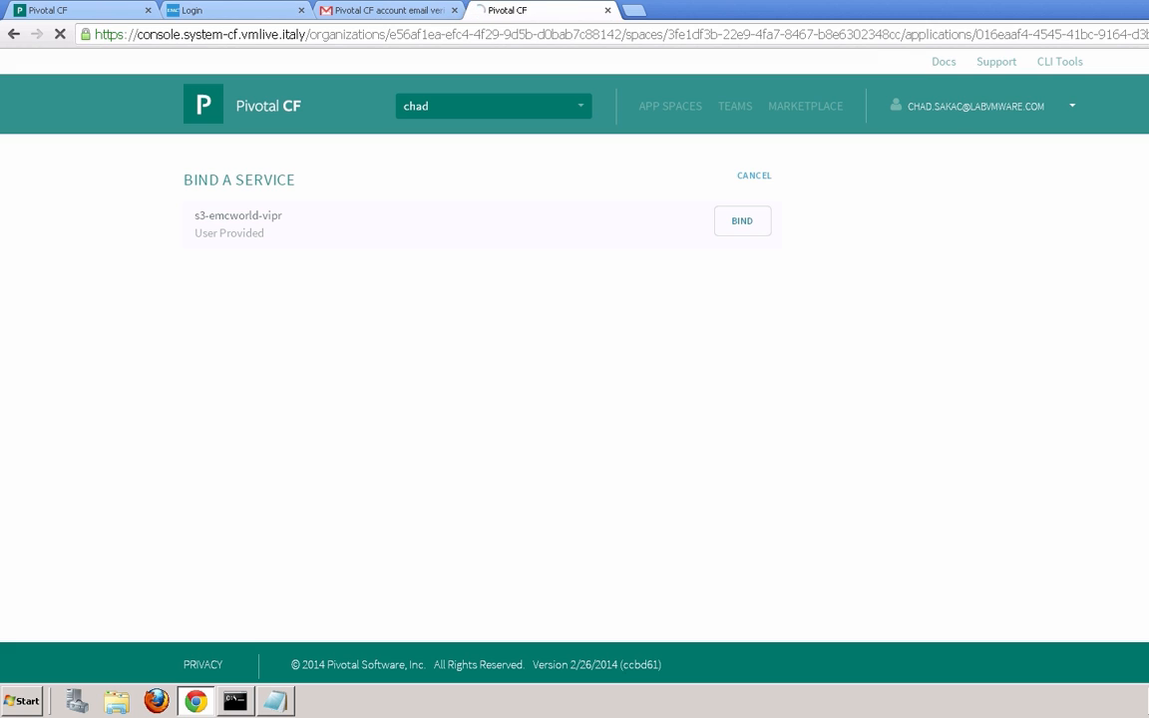
left_click(742, 219)
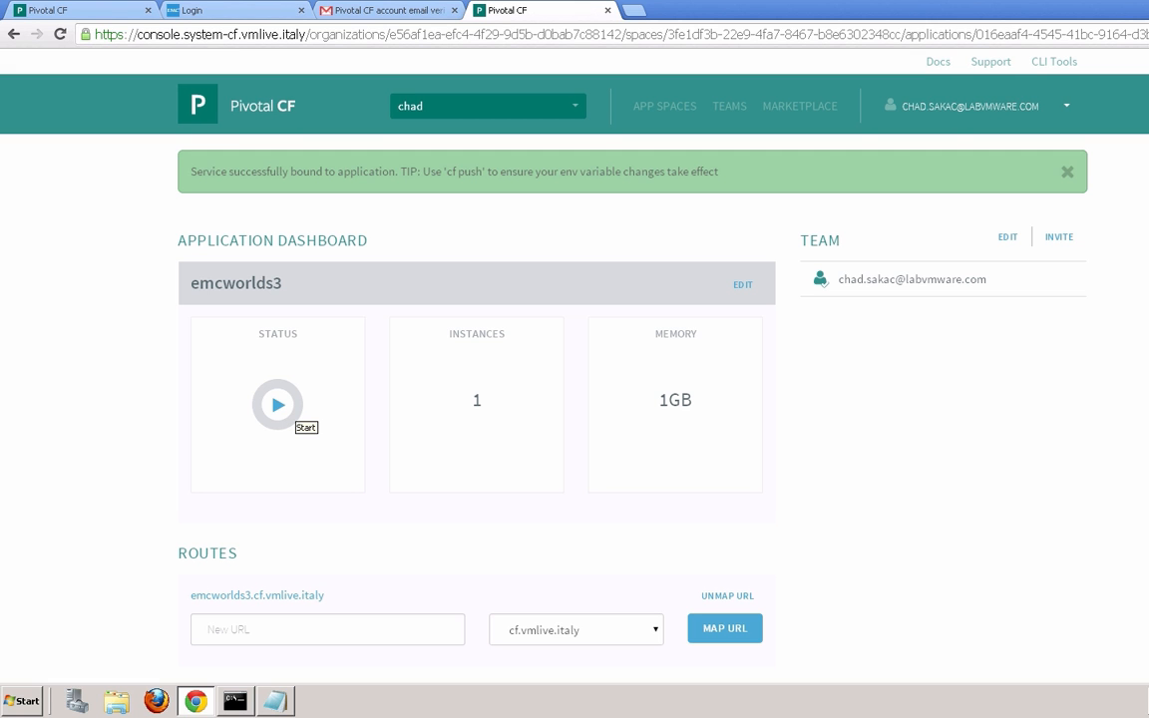
left_click(277, 403)
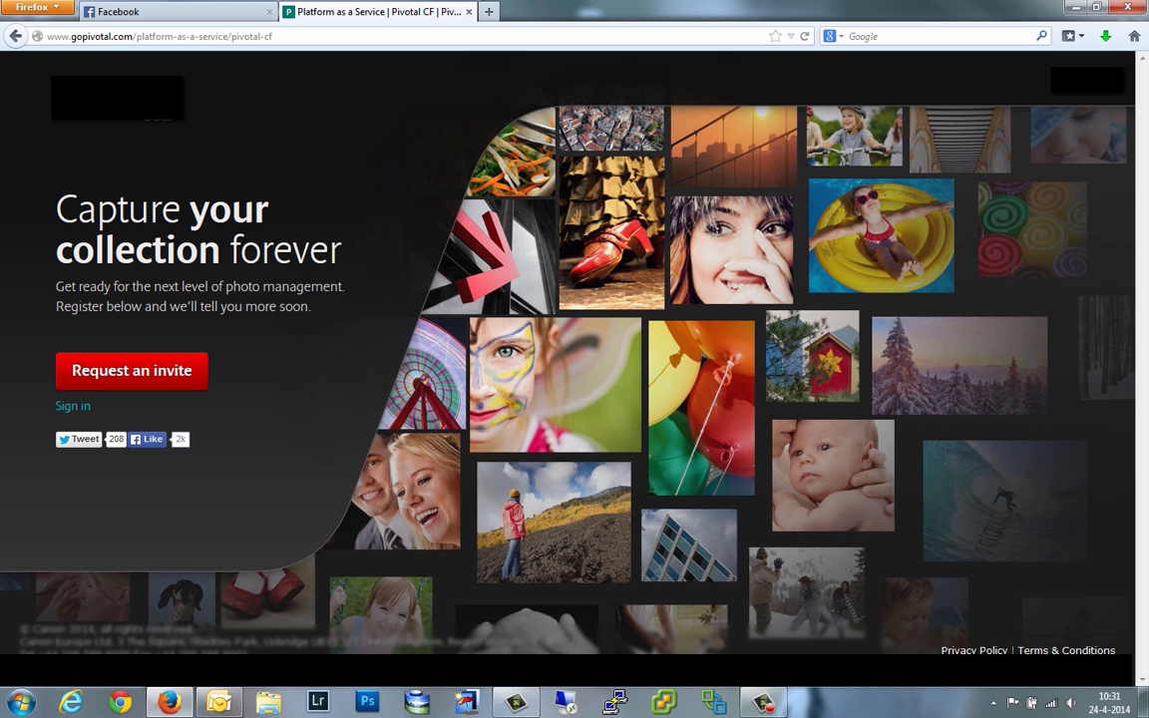
Sign in to the photo app with Facebook.
left_click(72, 407)
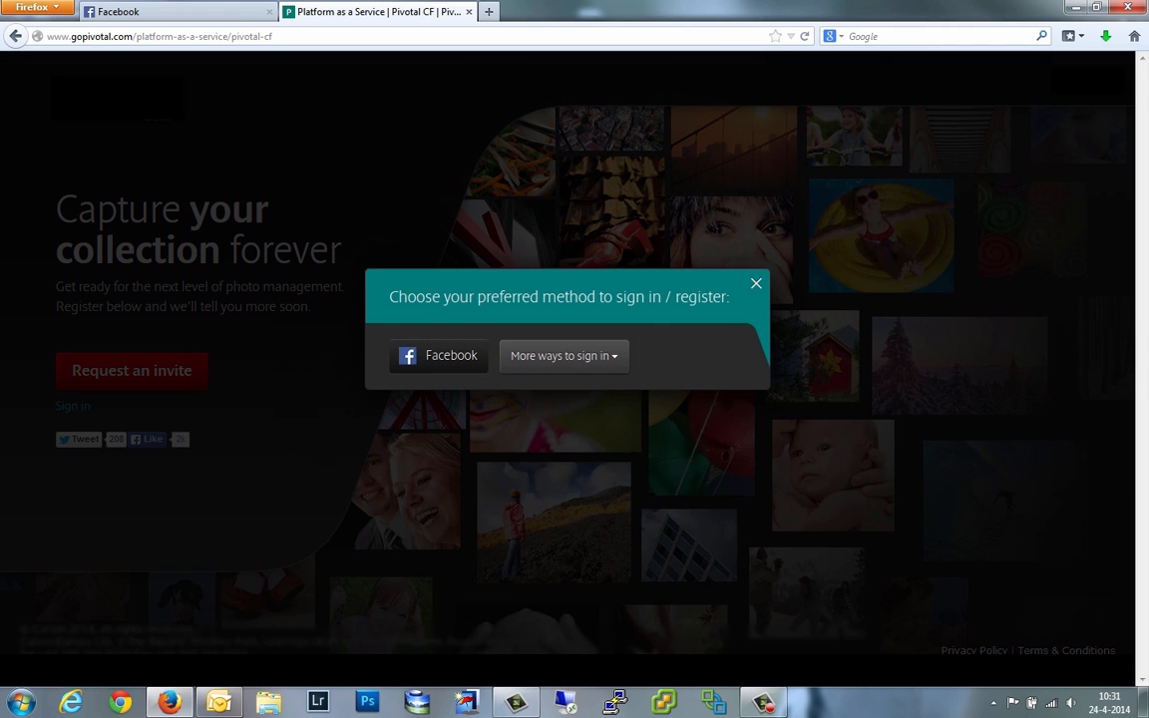
left_click(437, 355)
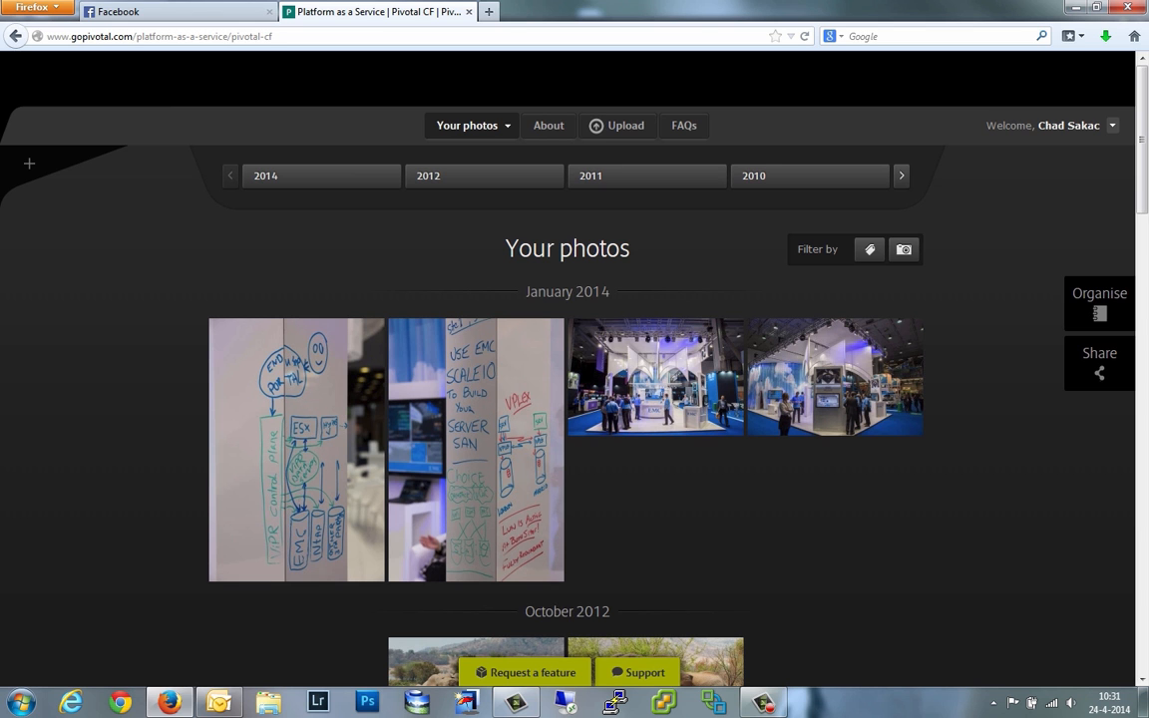
Choose Upload via web for selective photo upload, then return to Your photos.
left_click(617, 123)
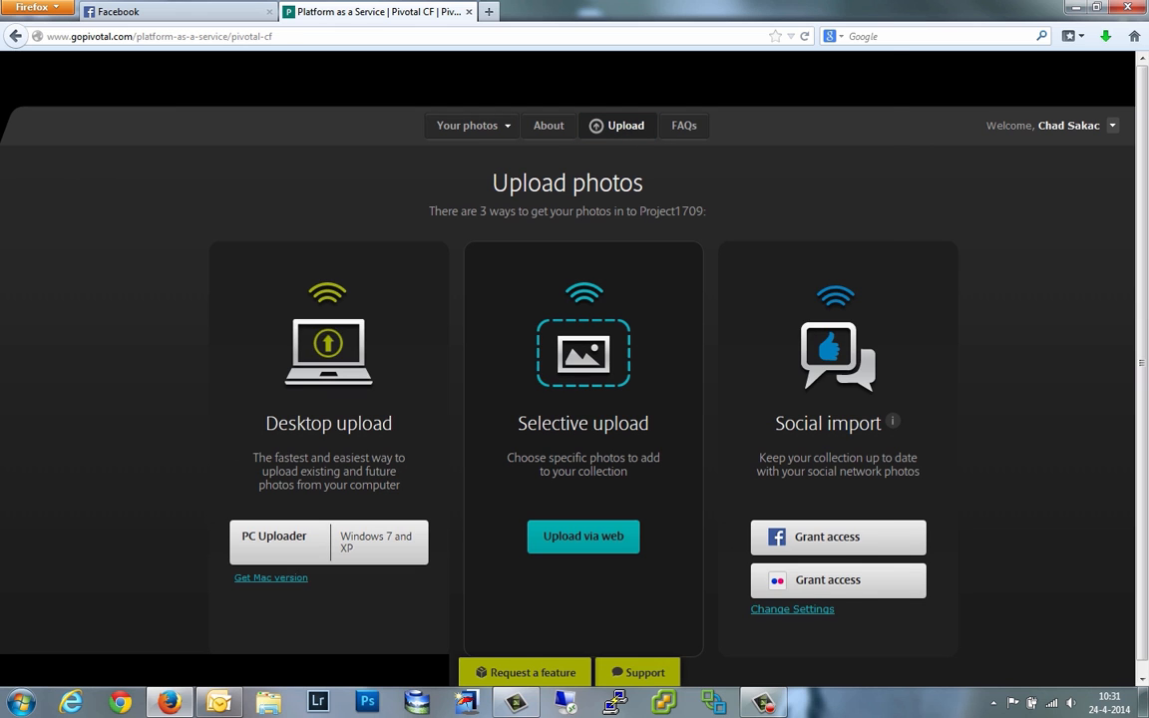
left_click(582, 534)
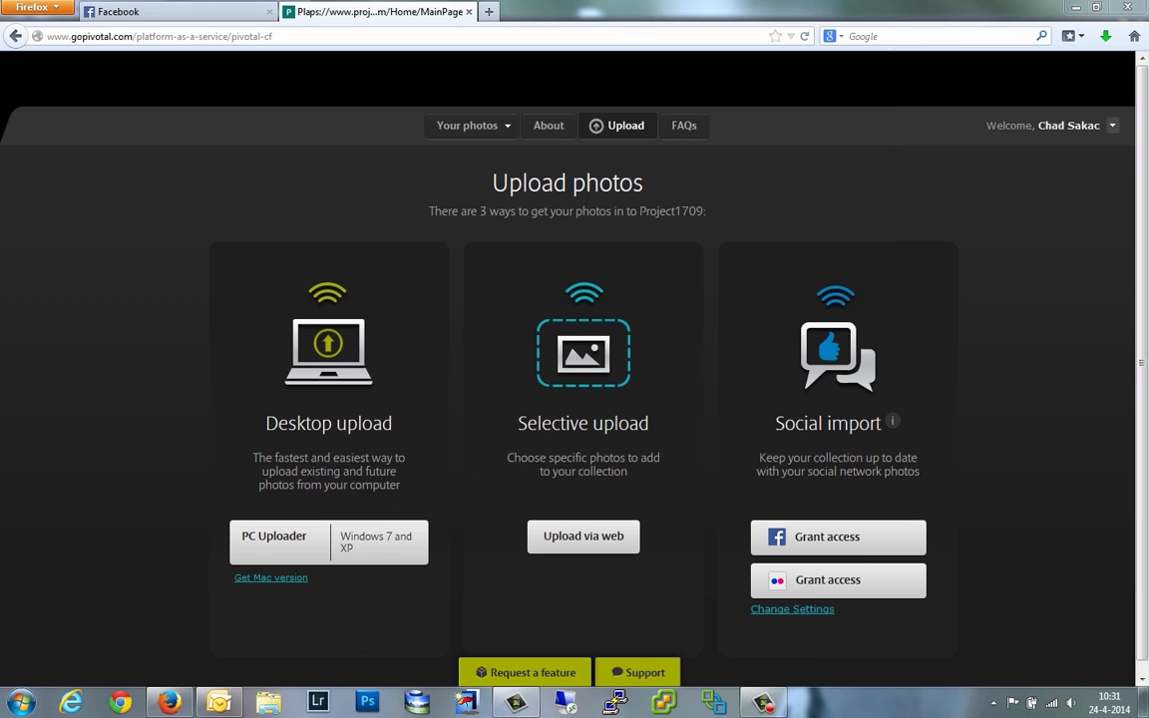
left_click(467, 124)
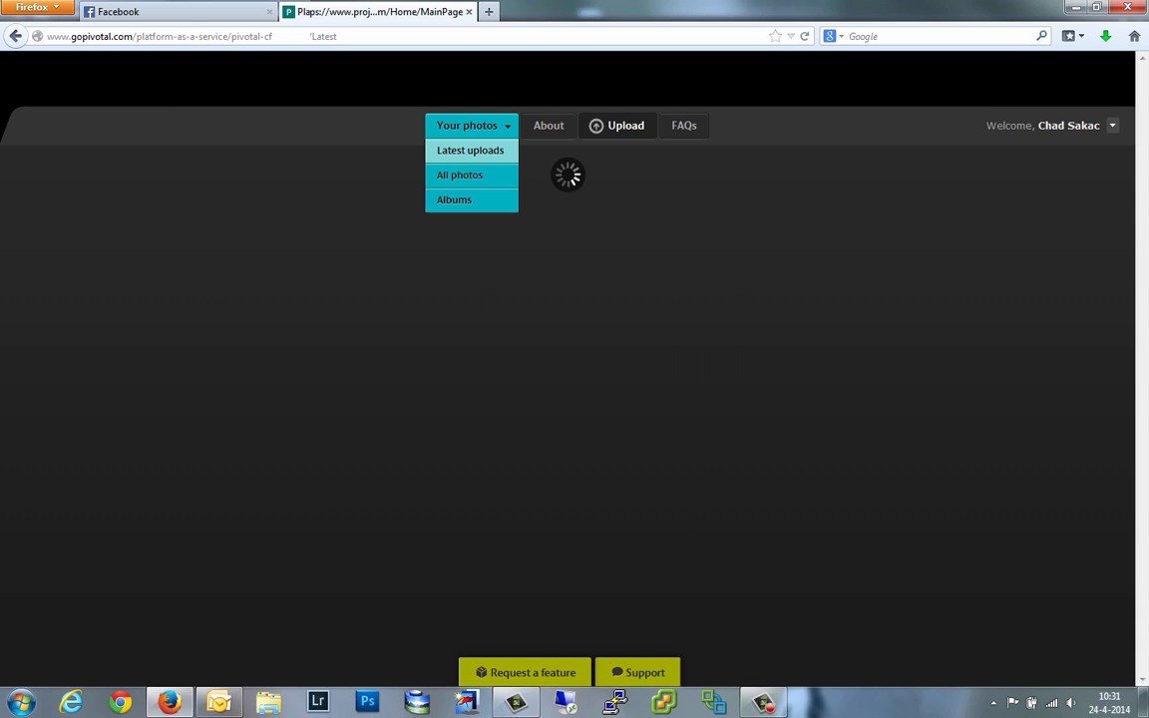
Show Latest uploads from the Your photos dropdown.
left_click(471, 149)
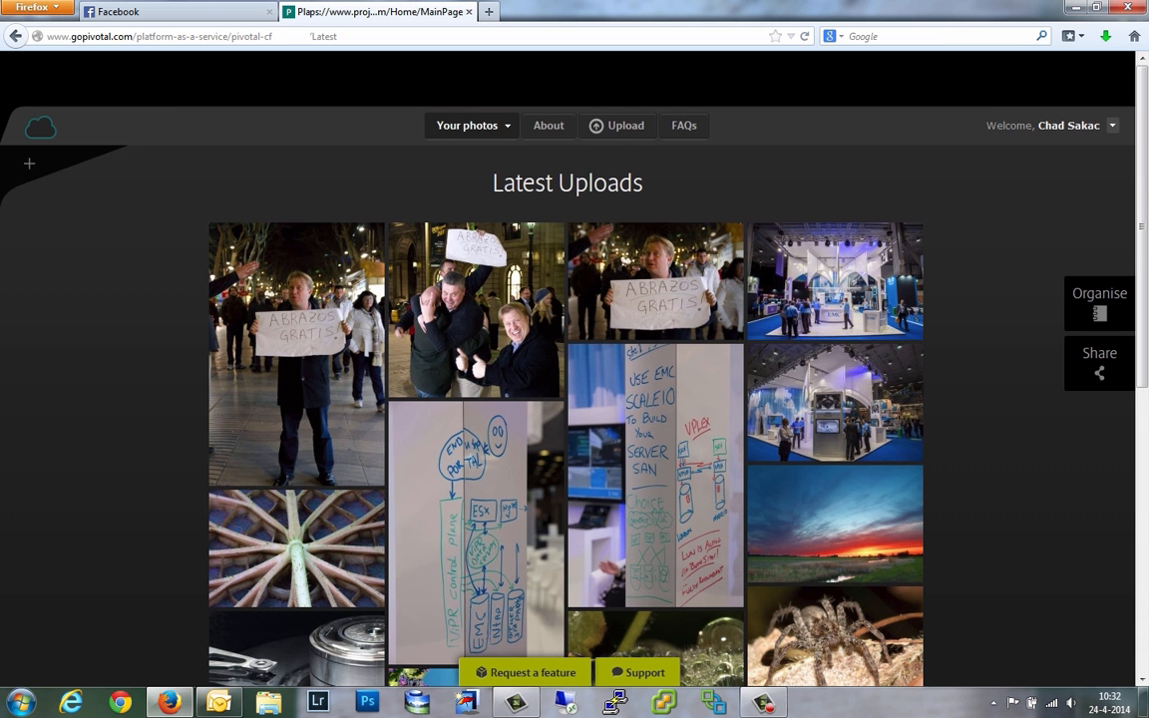
left_click(474, 309)
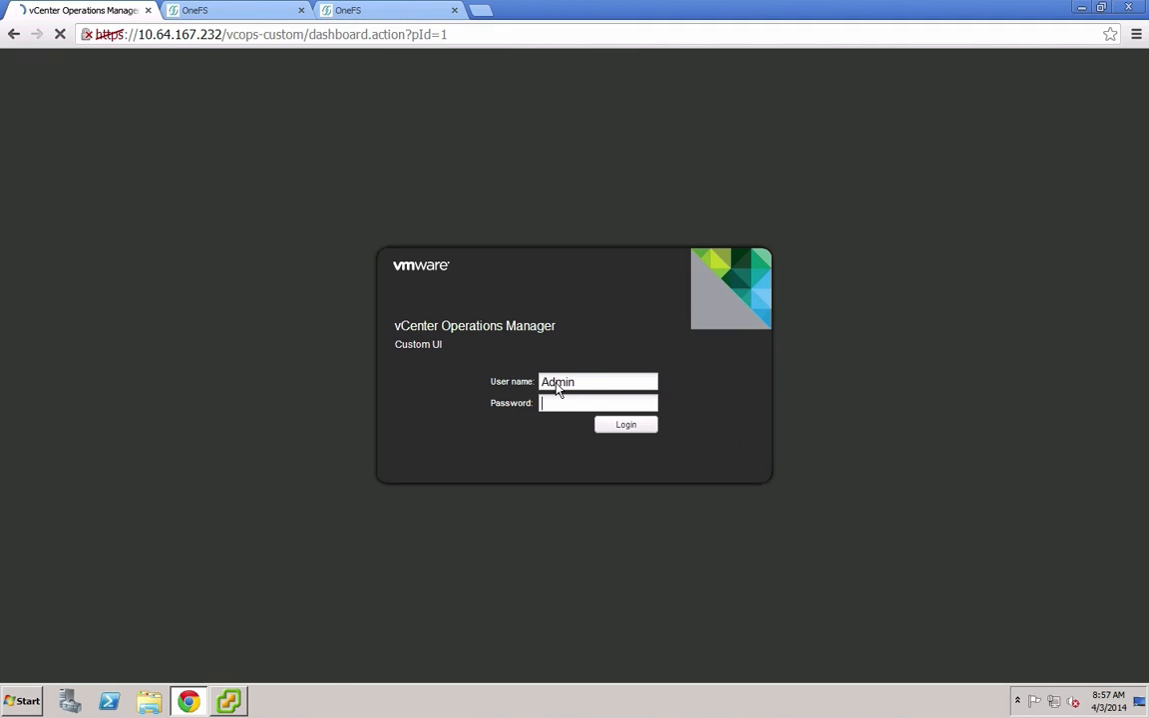
Log in to the vCOps custom UI and select the ViPR-Object-Expand run in Orchestrator.
left_click(627, 423)
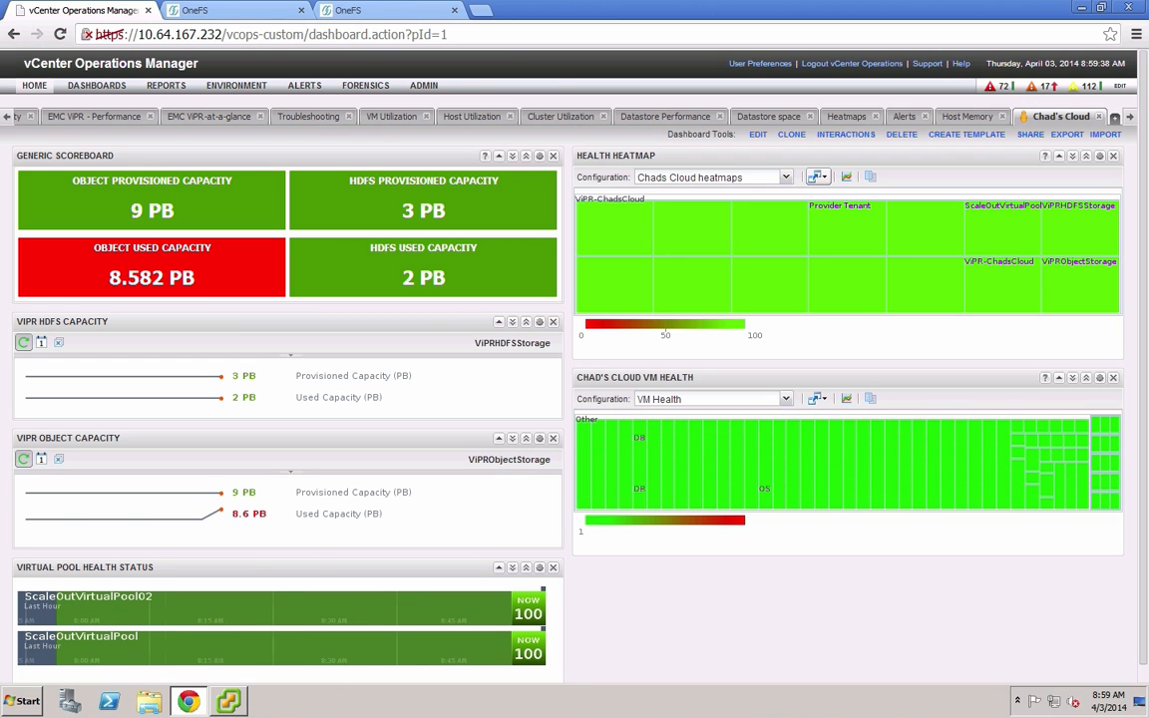
left_click(267, 702)
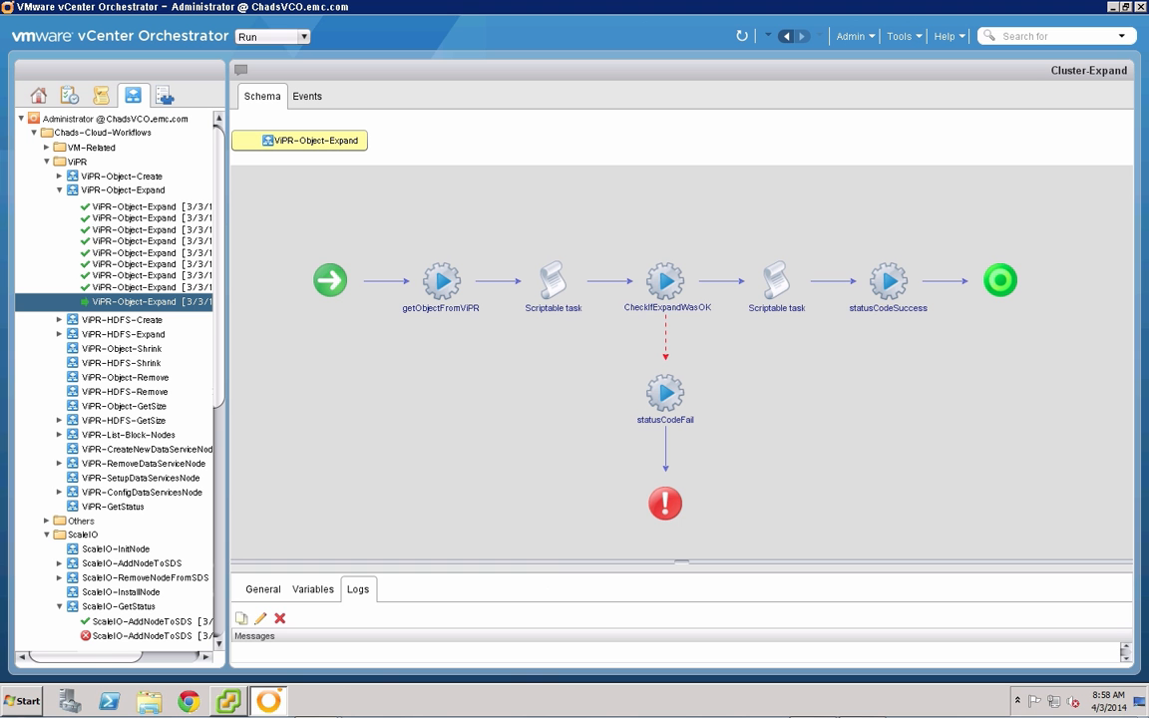